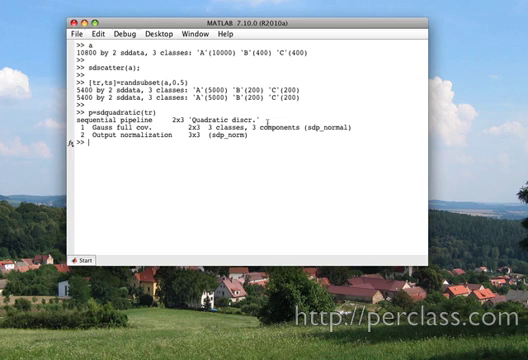
Display the test-set confusion matrix with sdconfmat(ts.lab, ts*sddecide(p)), as counts and normalized
text(sdconfmat(ts.lab, ts*sddecide(p)))
text(sdconfmat(ts.lab, ts*sddecide(p),'norm)
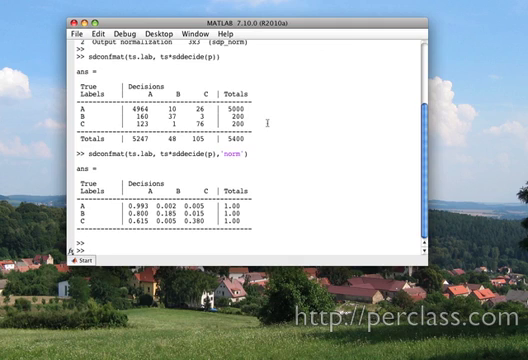
Store test-set outputs in out and compute and draw their ROC
text(out=ts*p)
text(r=sdroc(out))
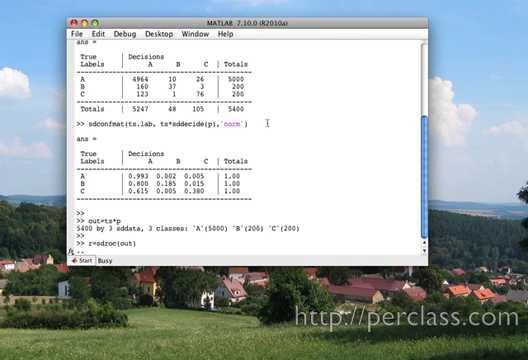
key(Return)
text(sdscatter(ts,)
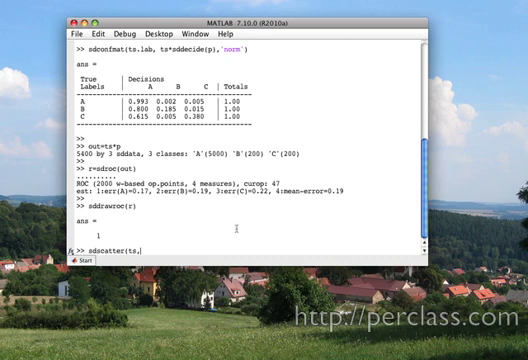
Compute the ROC with precision and TPr measures for classes A, B, C, then decide with sddecide(p,r)
text(ddecide(p,r),'roc'),)
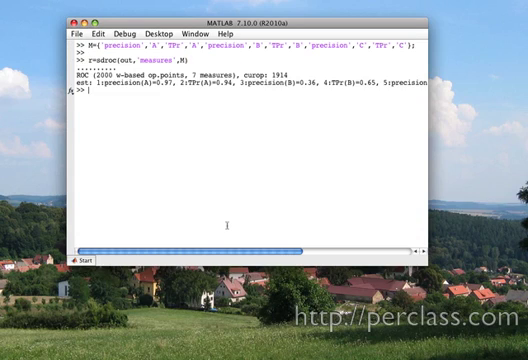
key(Return)
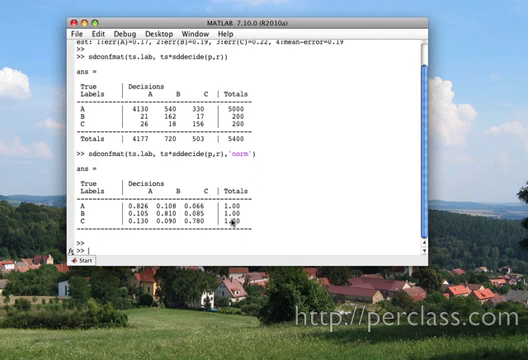
Begin typing the next command after the operating-point confusion matrices
text(pl)
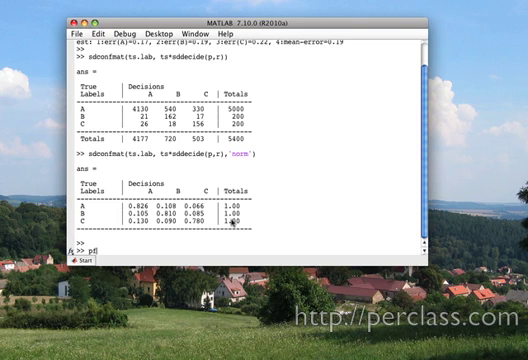